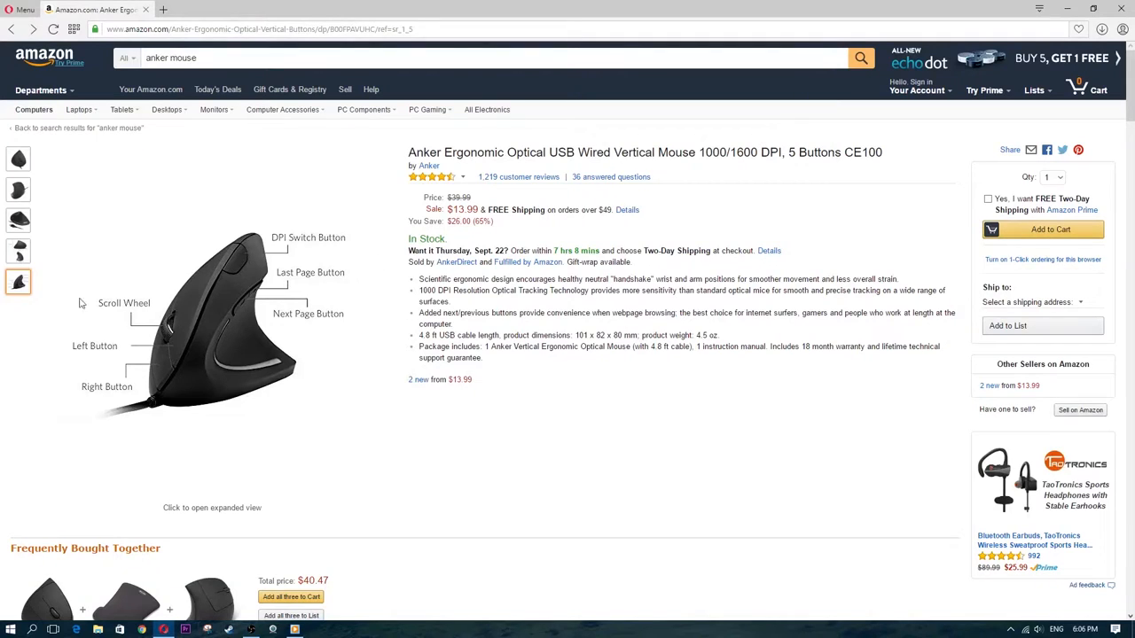
Close the Go Pro upgrade popup in Remote Mouse and scroll the app menu
{"action": "left_click", "coordinate": [18, 220]}
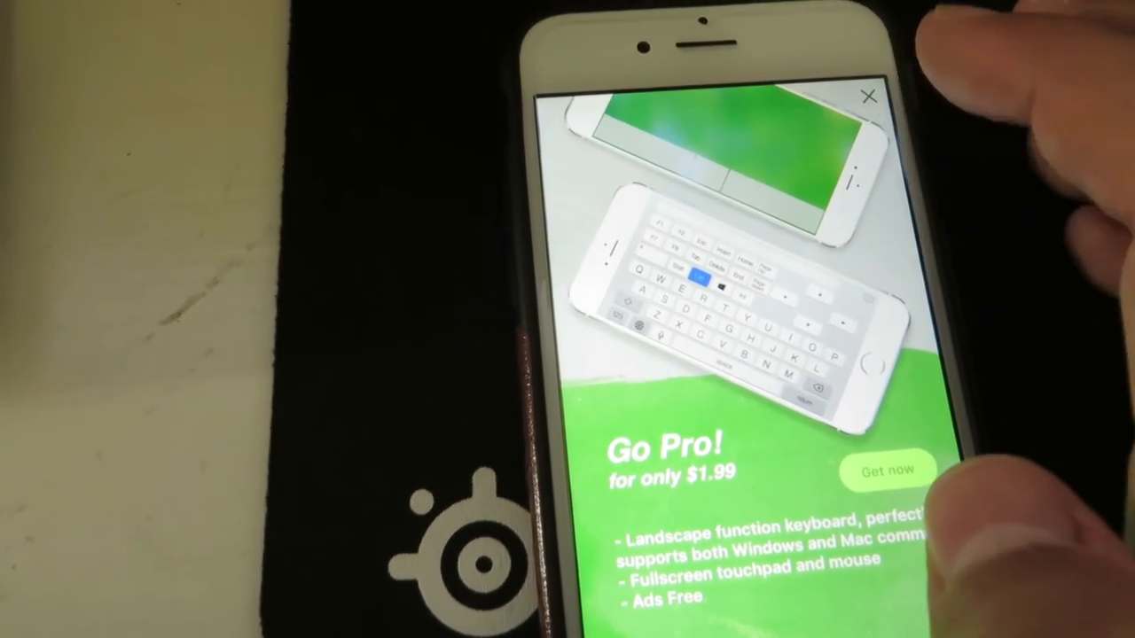
{"action": "left_click", "coordinate": [866, 96]}
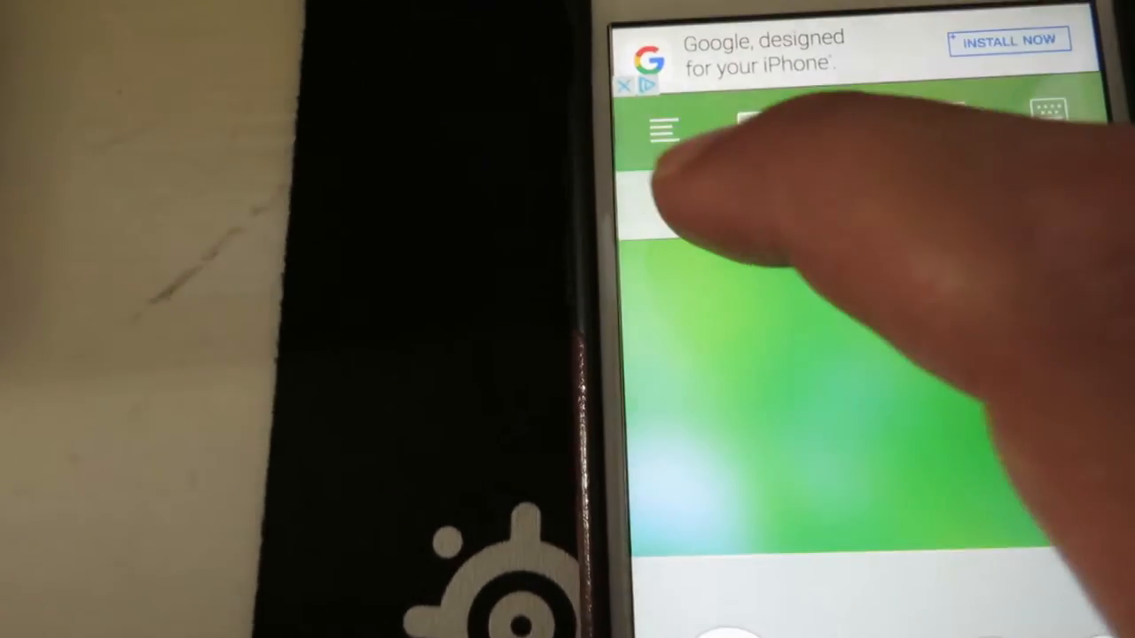
{"action": "scroll", "scroll_direction": "down", "scroll_amount": 3}
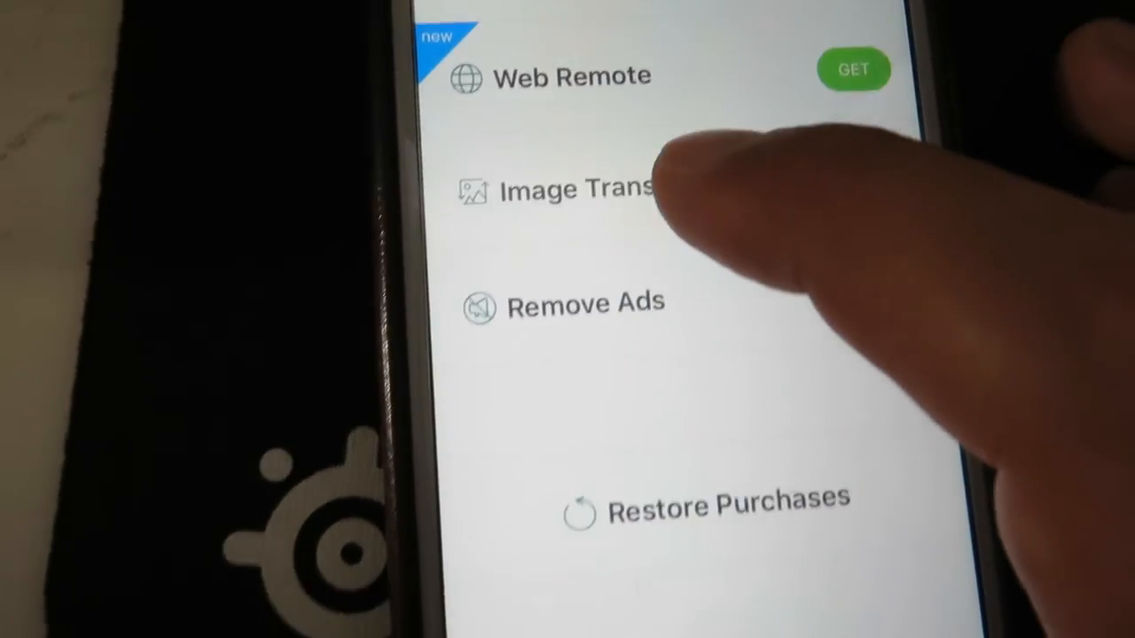
Scroll the Customize Your Panel list to see Go Pro, Media Remote, Mouse and Swaying Mode
{"action": "scroll", "scroll_direction": "down", "scroll_amount": 3}
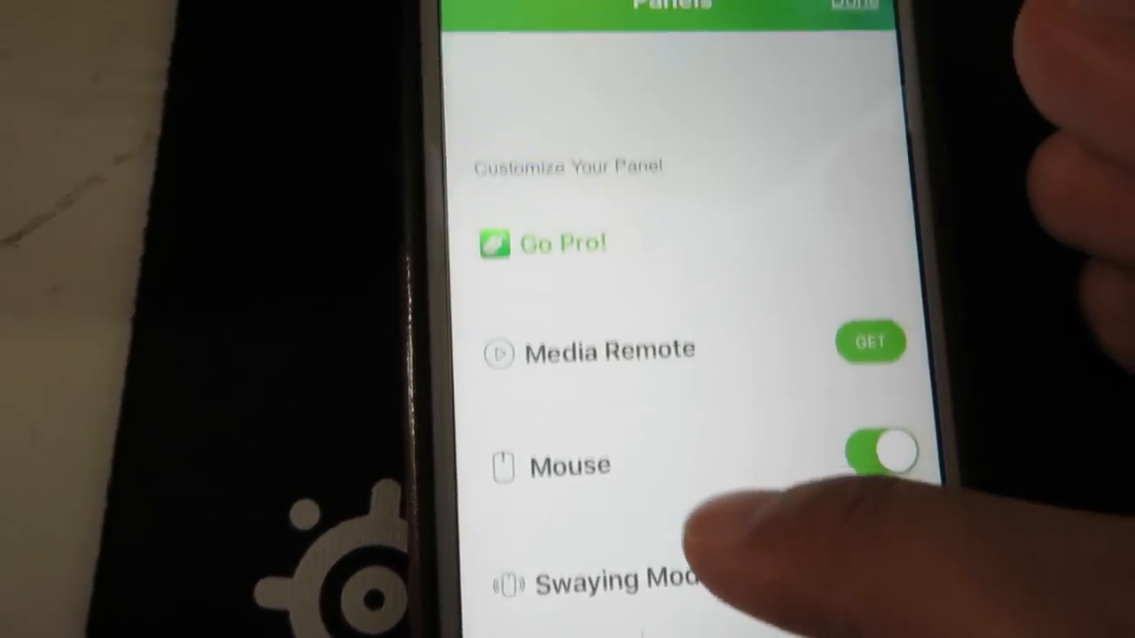